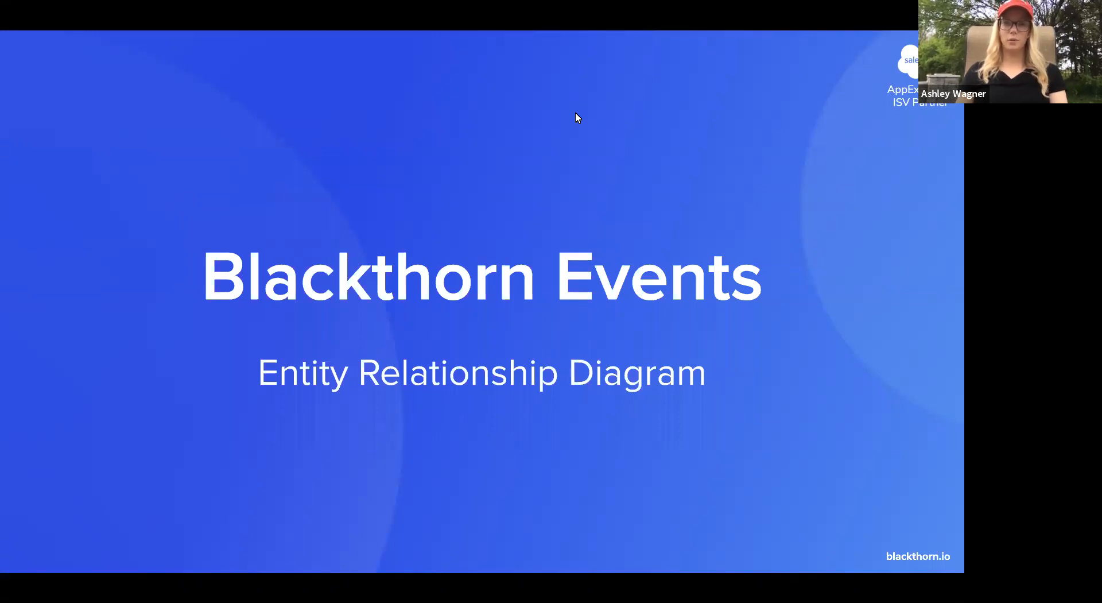
mouse_move(587, 135)
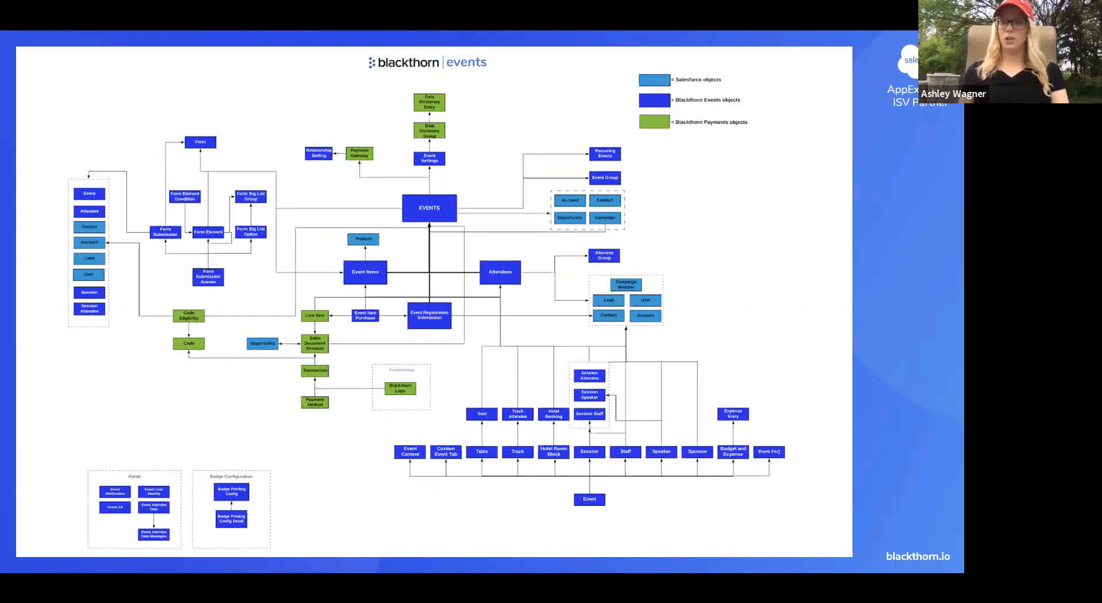
mouse_move(513, 225)
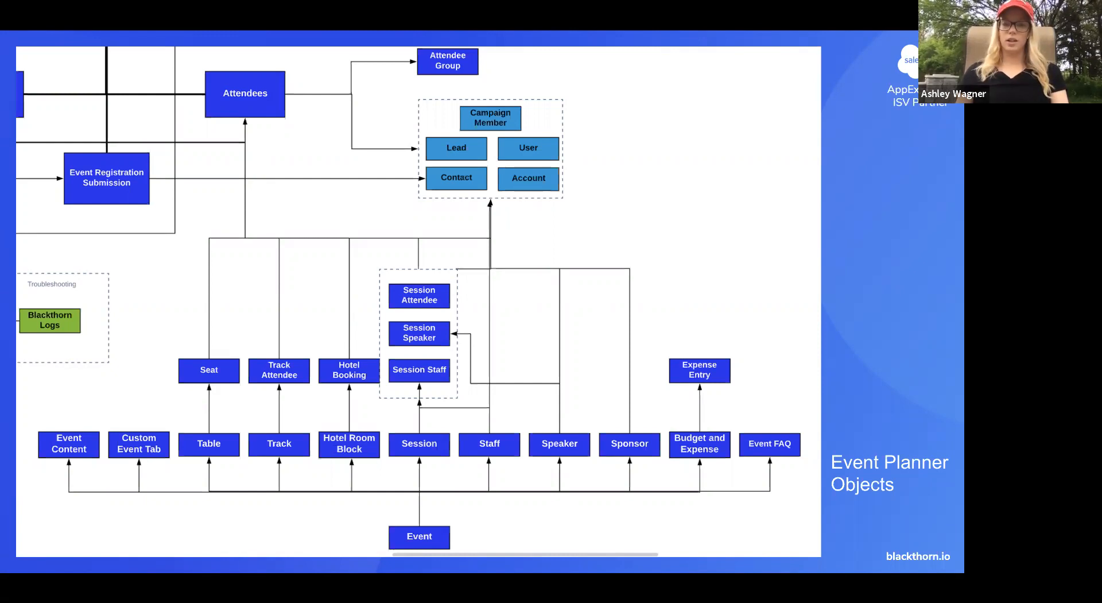
mouse_move(97, 239)
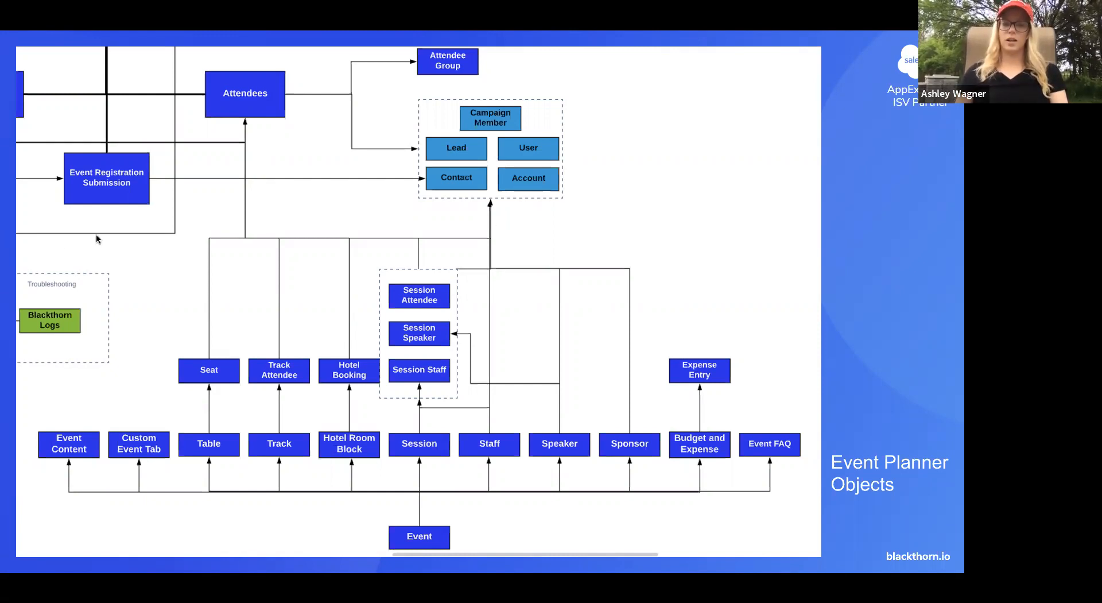
mouse_move(36, 375)
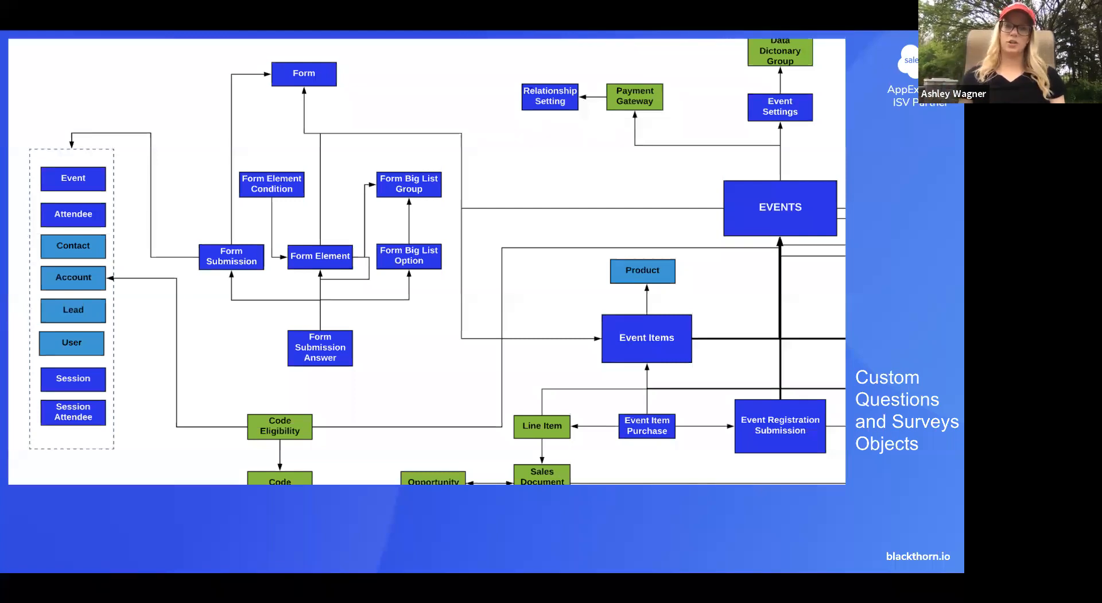
mouse_move(277, 284)
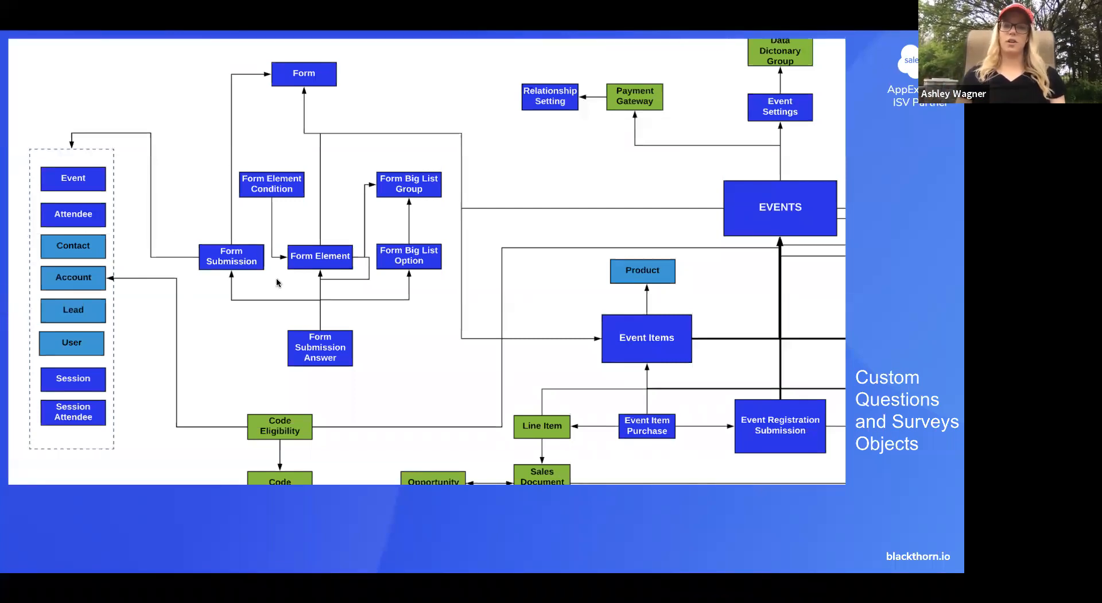
mouse_move(233, 272)
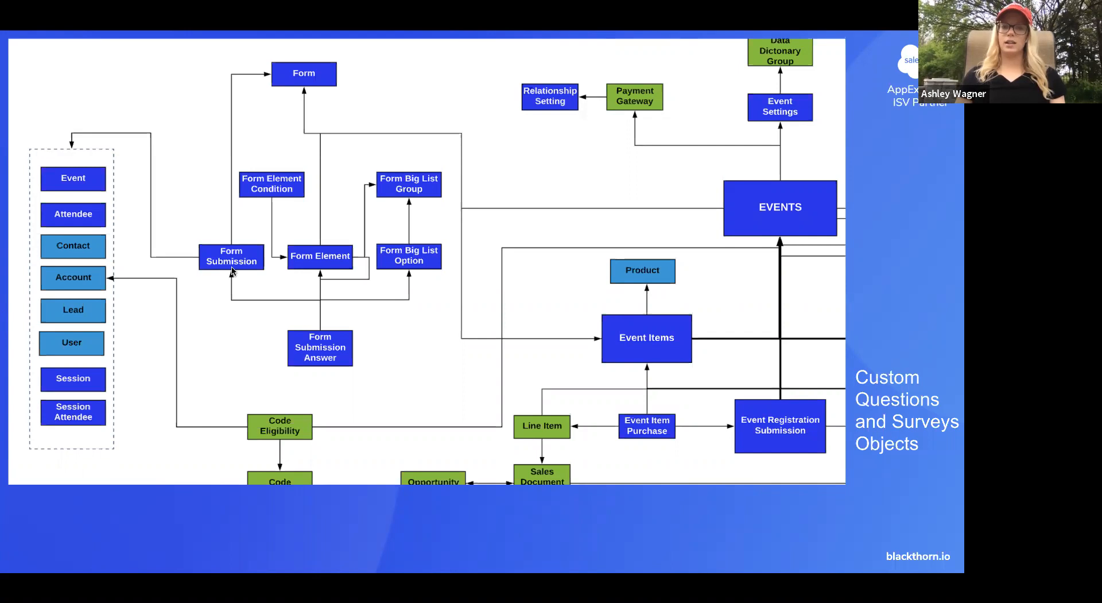
mouse_move(324, 155)
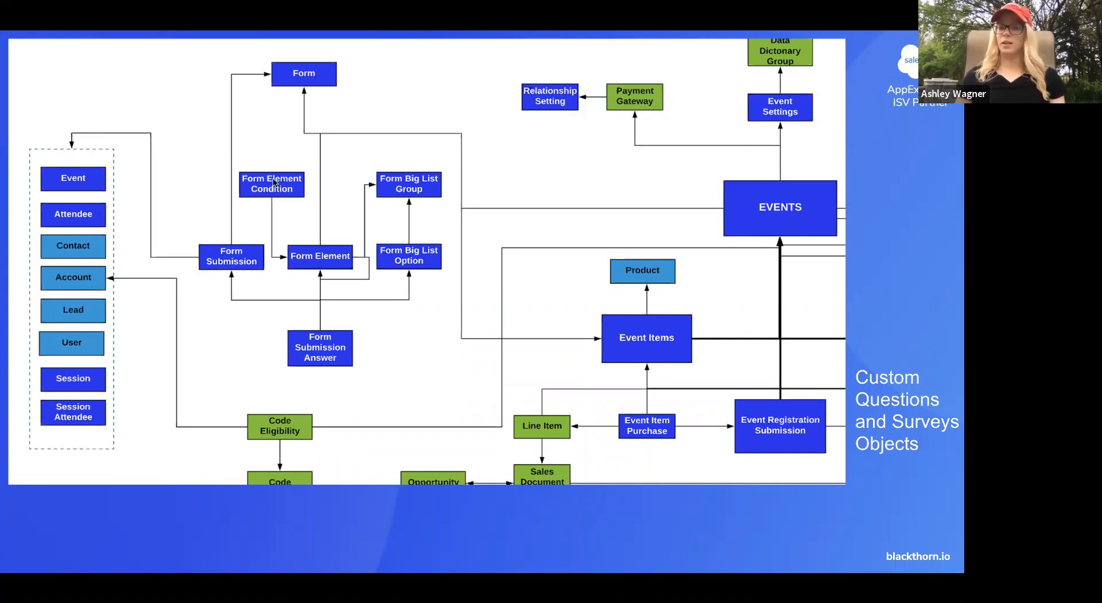
mouse_move(135, 272)
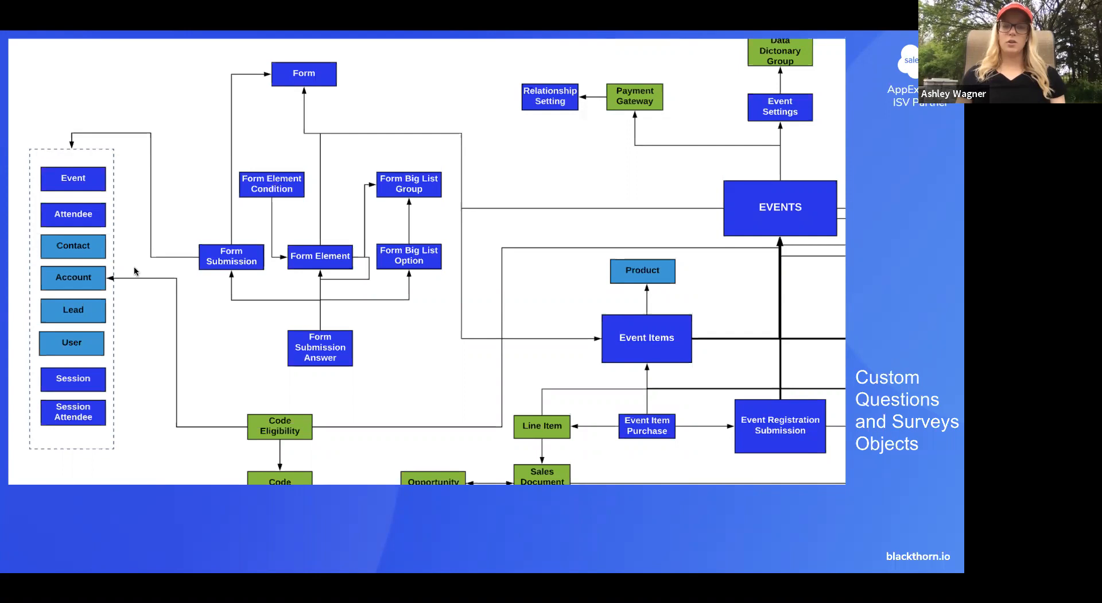
mouse_move(30, 293)
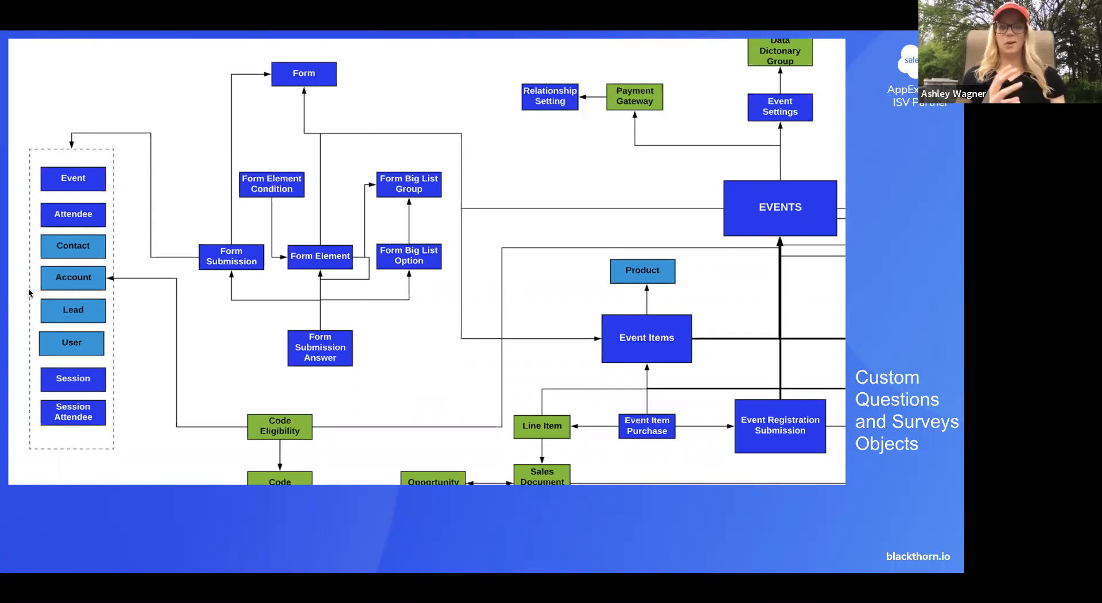
mouse_move(193, 263)
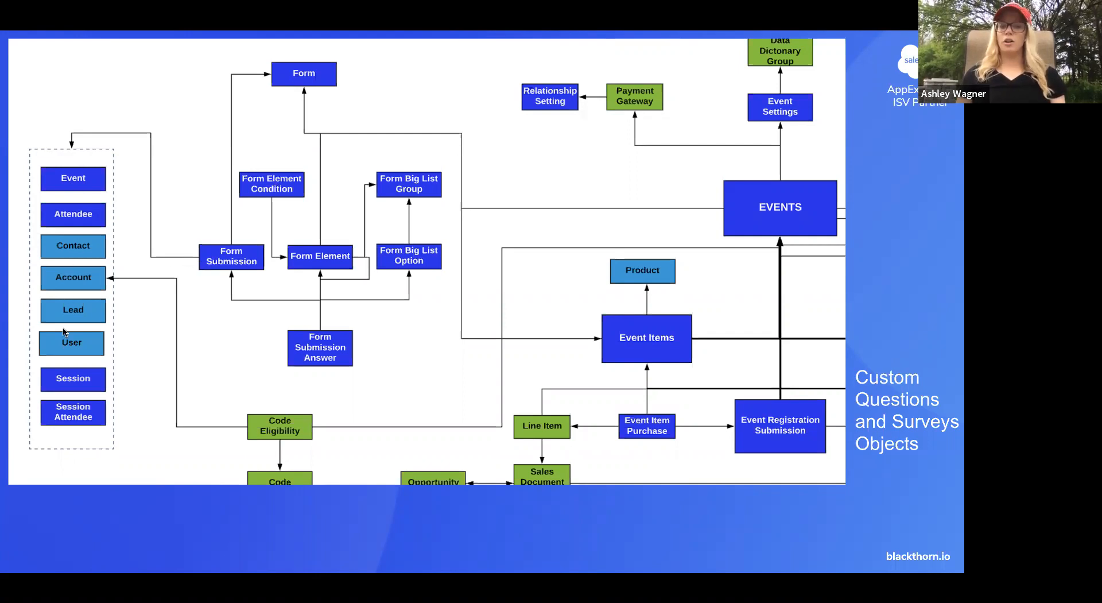
mouse_move(226, 265)
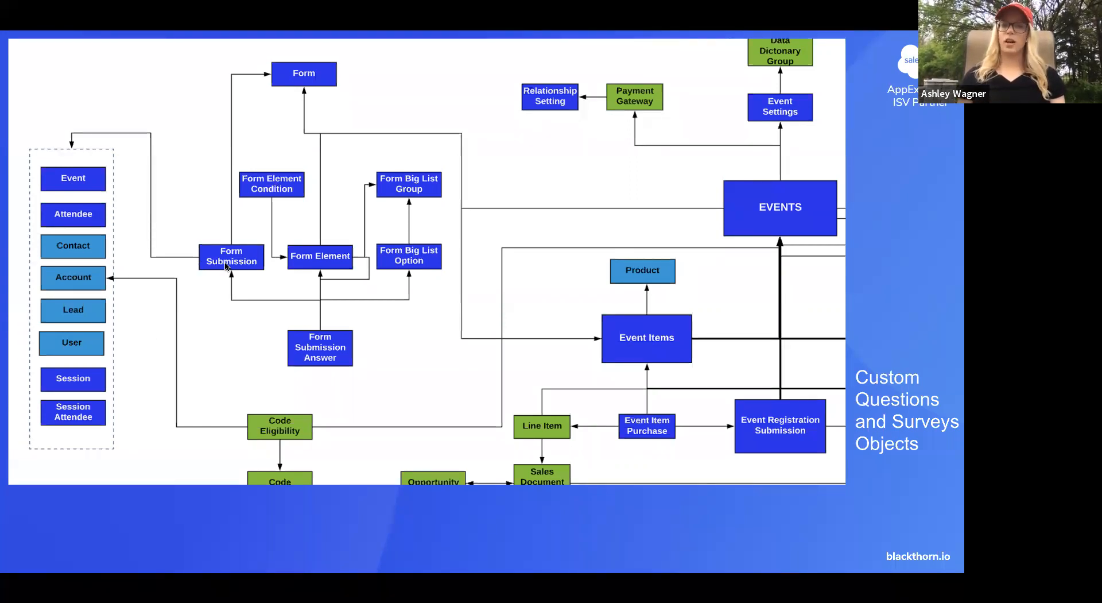
mouse_move(50, 293)
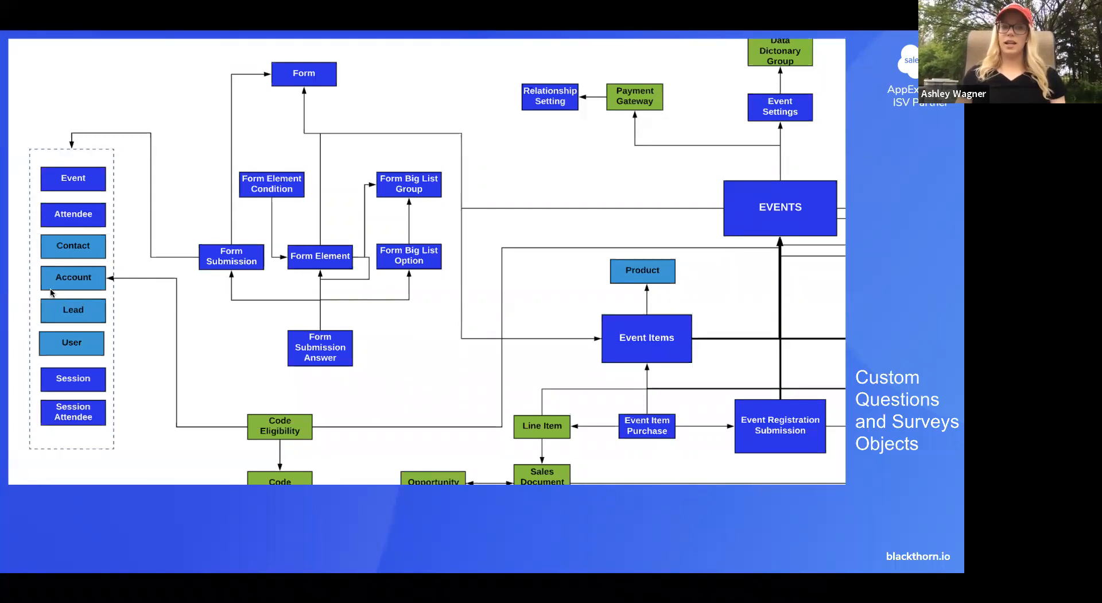
mouse_move(34, 369)
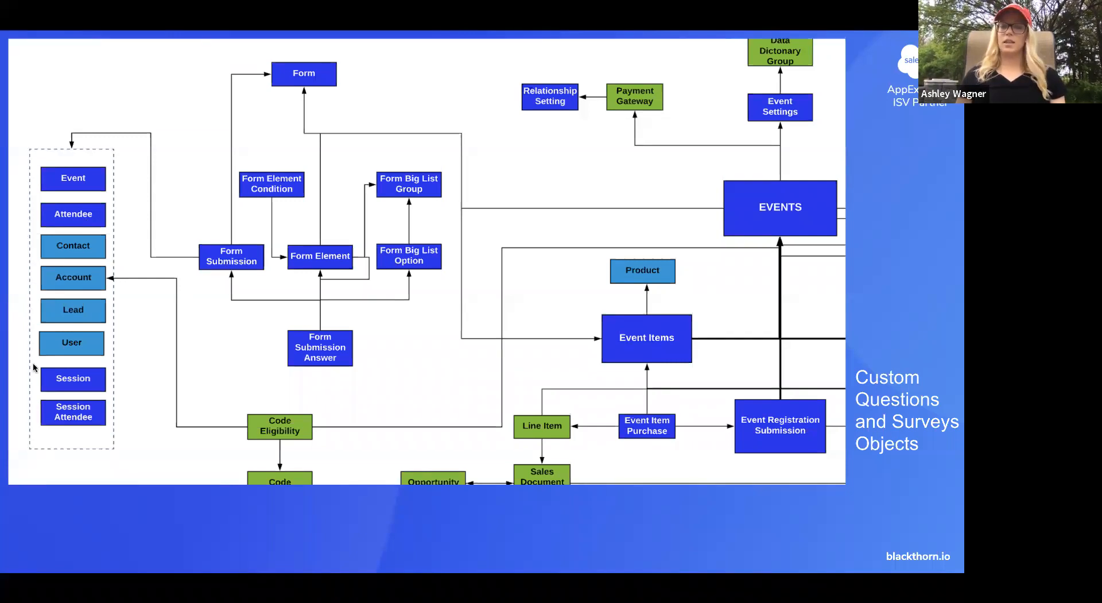